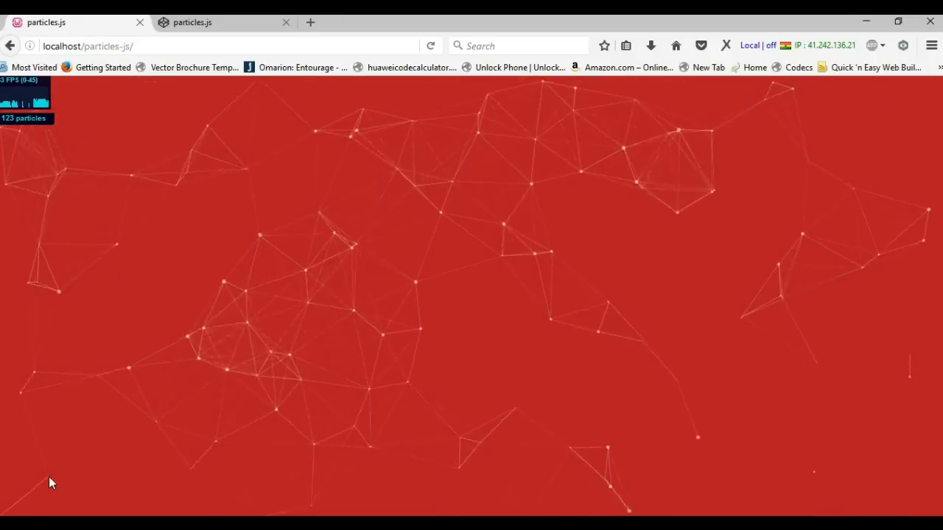
Push extra particles into the red particles.js animation running in Firefox.
click(50, 468)
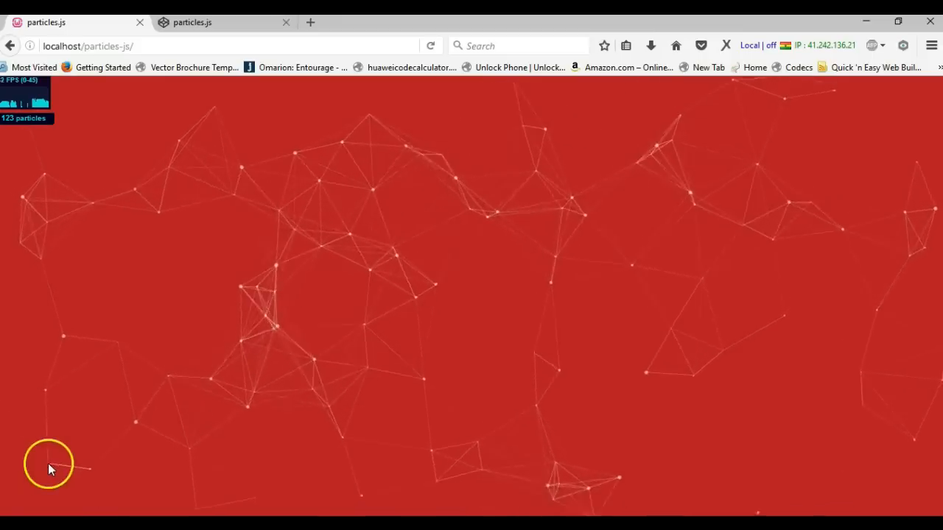
mouse_move(159, 224)
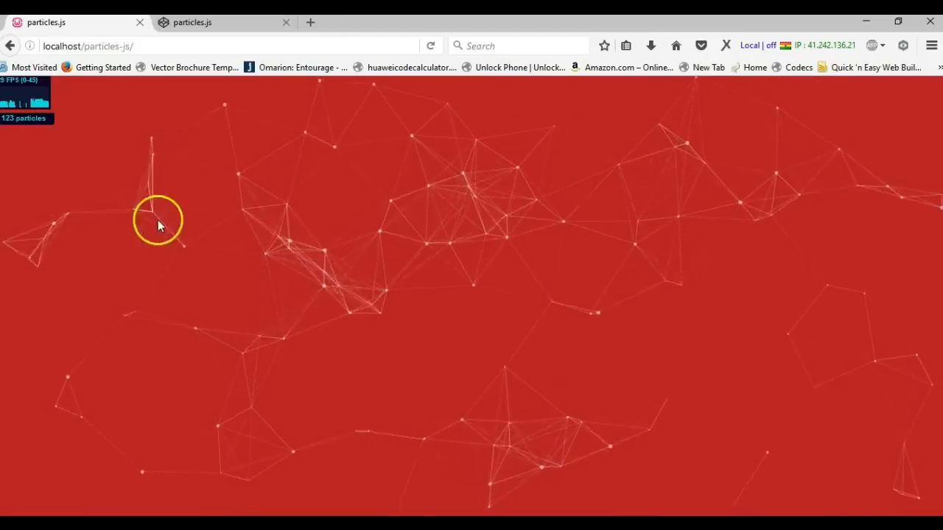
mouse_move(278, 425)
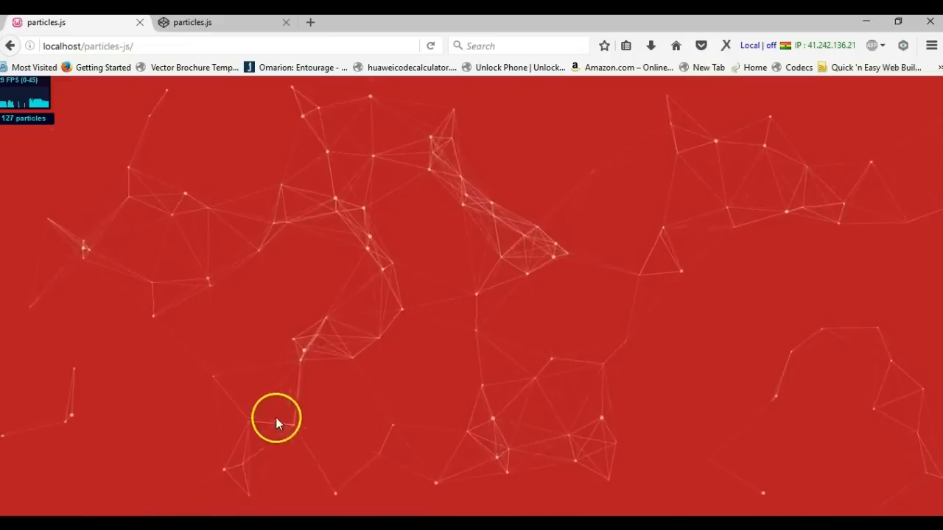
mouse_move(558, 150)
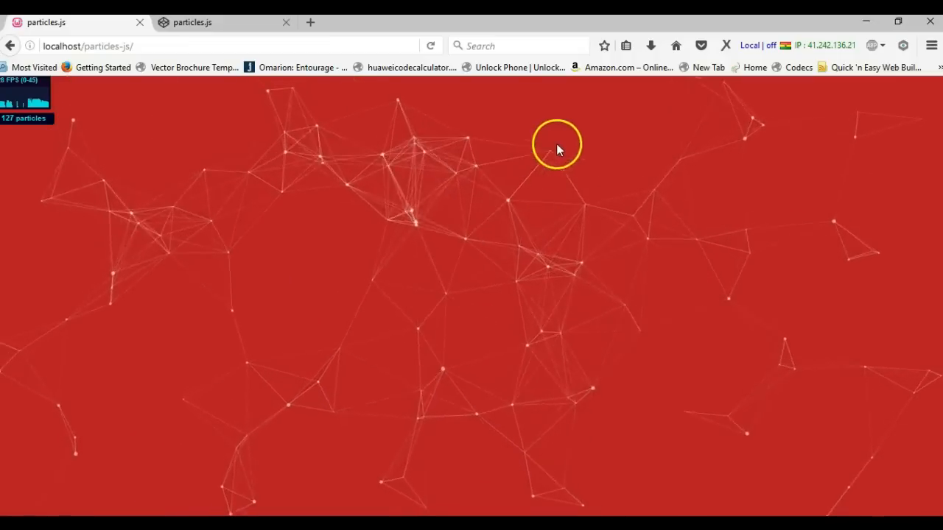
mouse_move(518, 232)
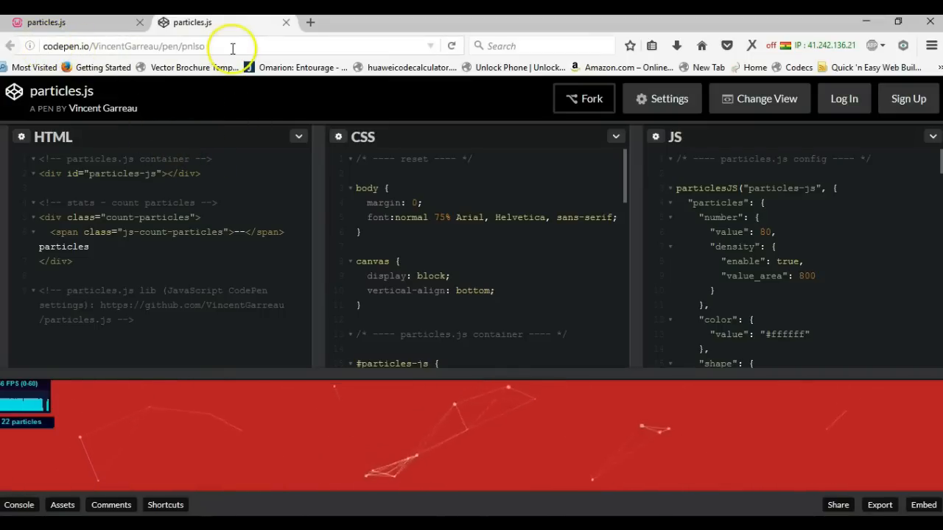
mouse_move(221, 50)
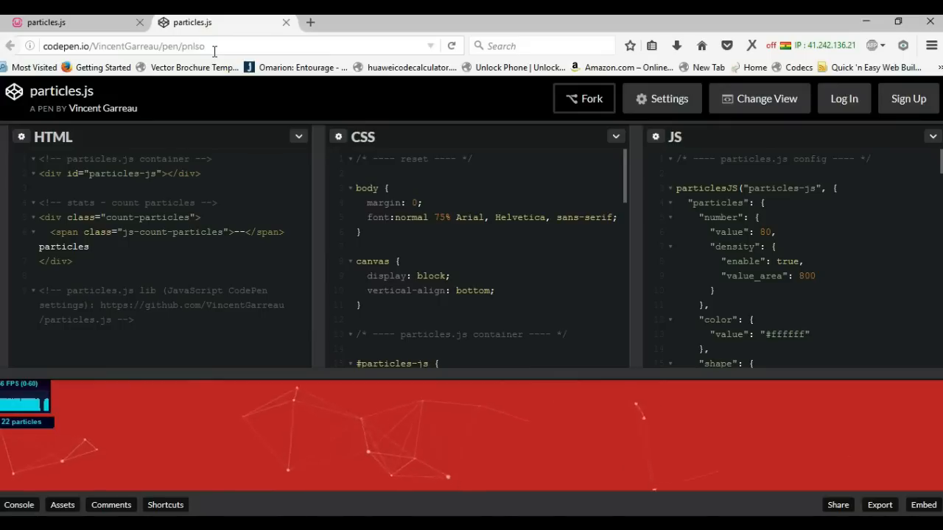
mouse_move(257, 119)
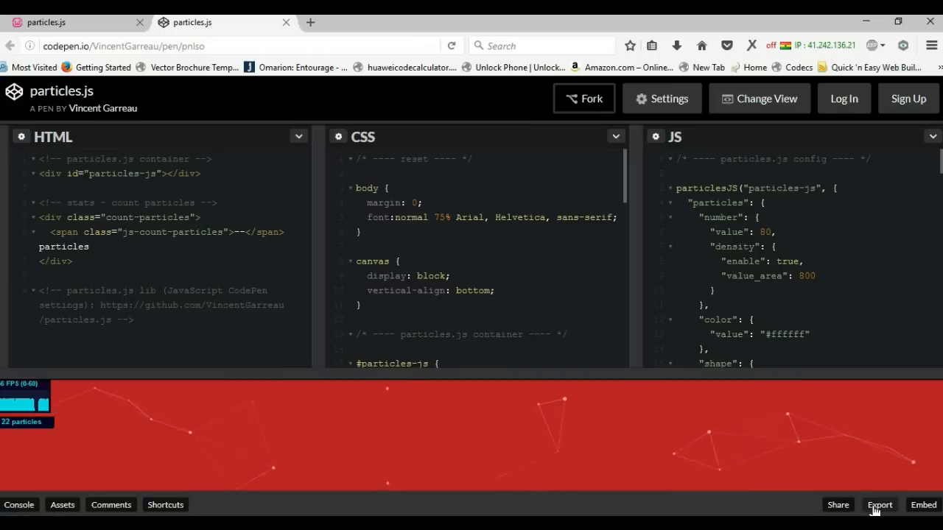
Export the CodePen particles.js pen as particles-js.zip and let the download finish.
click(879, 504)
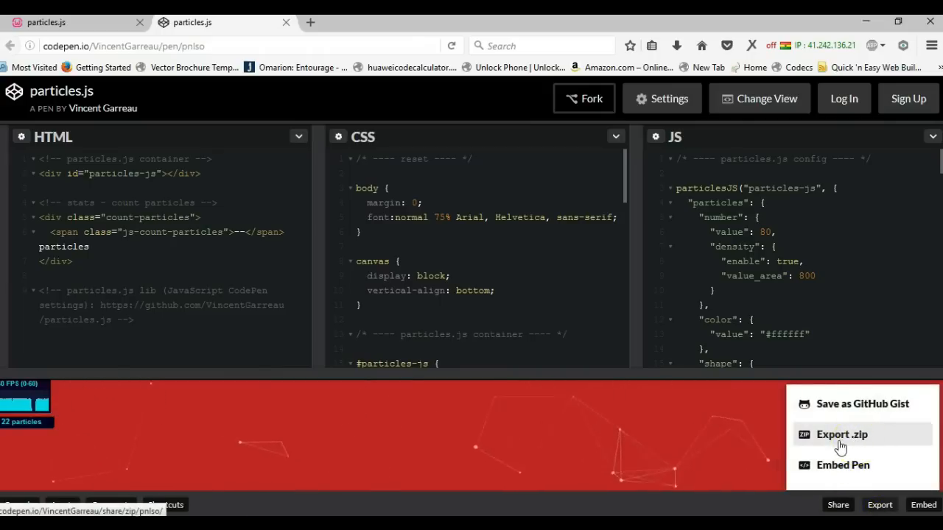
click(841, 433)
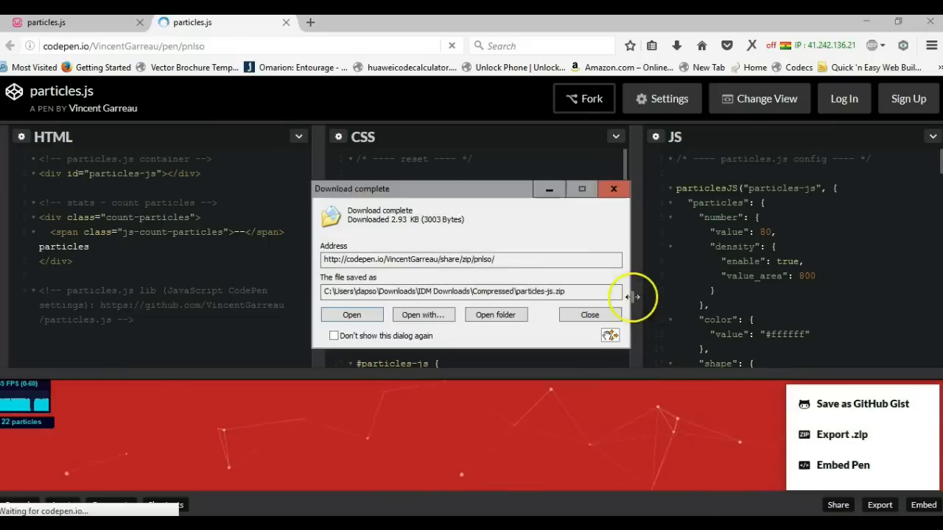
mouse_move(324, 221)
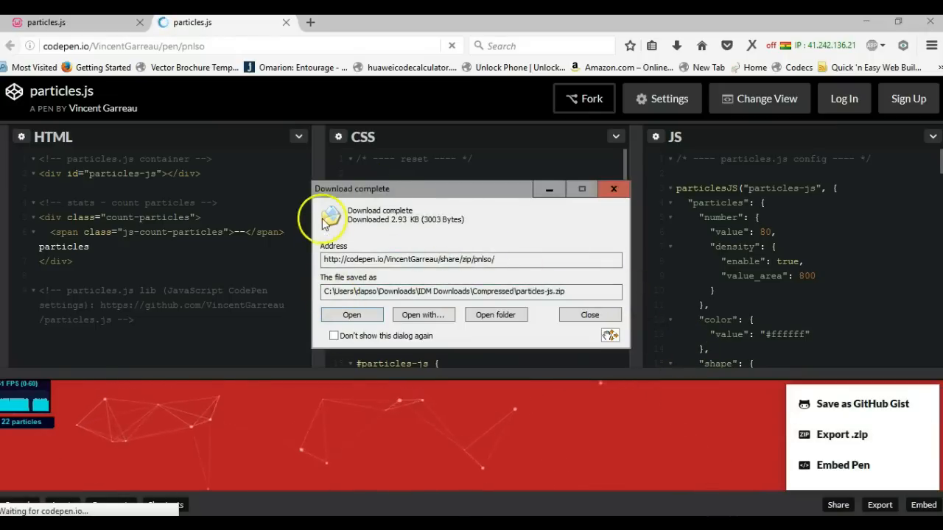
mouse_move(353, 283)
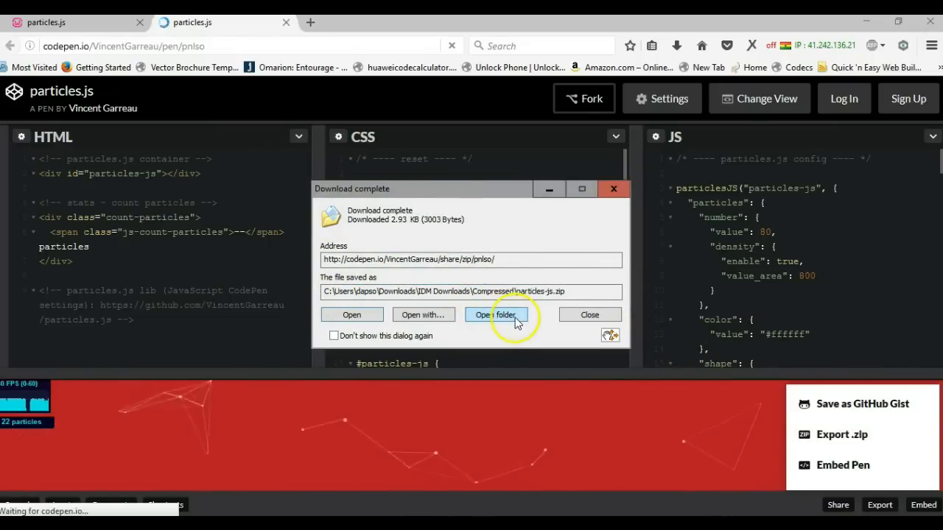
Browse from the download dialog into the extracted particles-js folder with css, js and index.html.
click(589, 315)
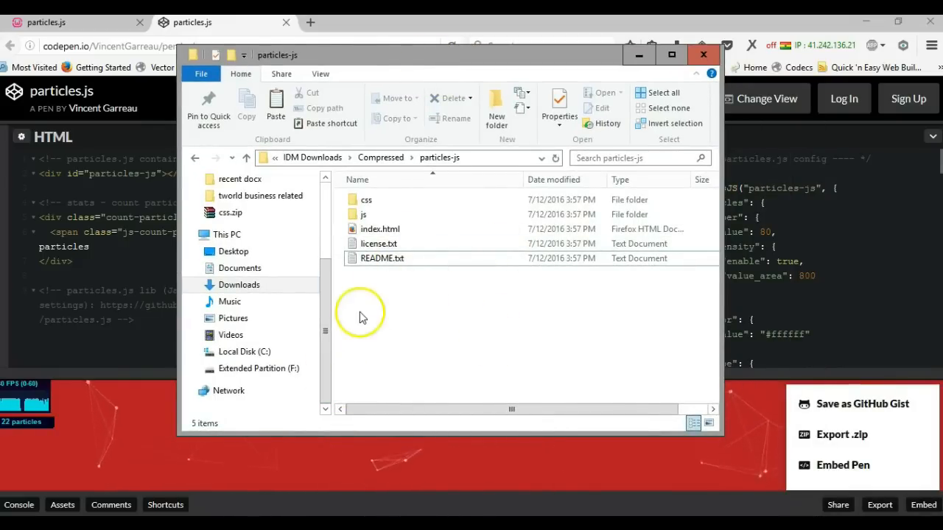
mouse_move(405, 287)
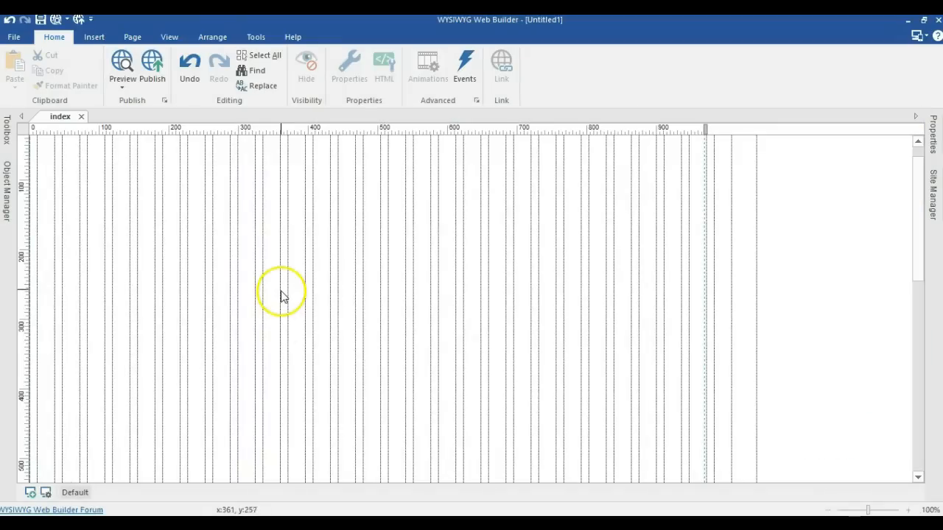
mouse_move(439, 236)
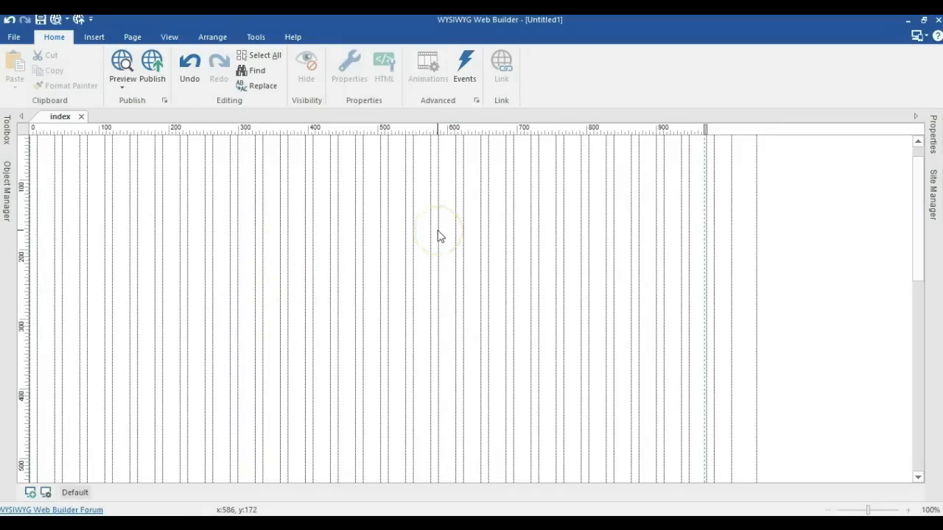
Draw a layer, indexLayer1, at the page's top-left and size it 970 by 504.
click(5, 140)
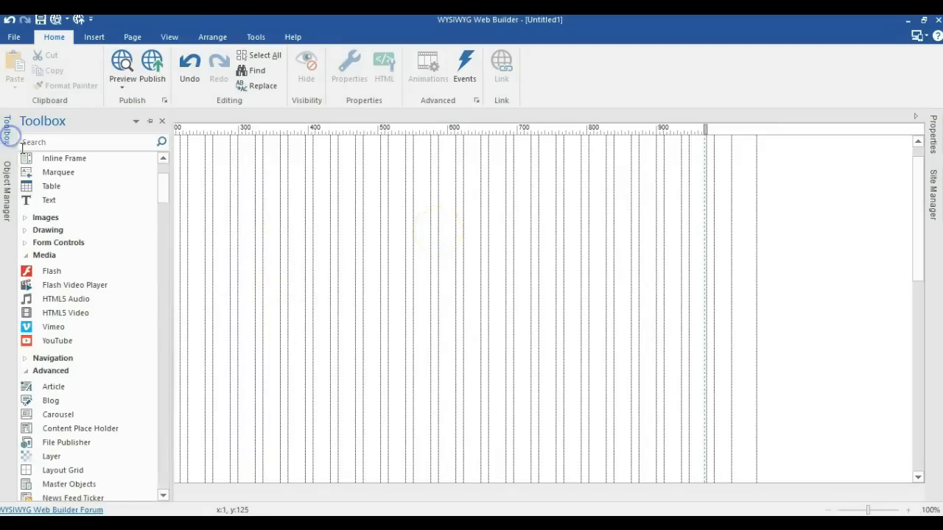
scroll(down, 3)
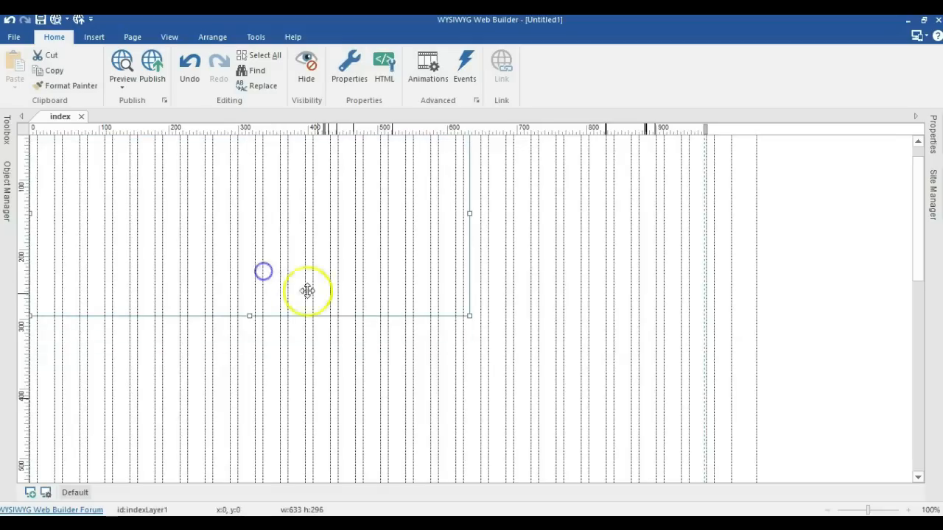
drag(469, 315, 567, 339)
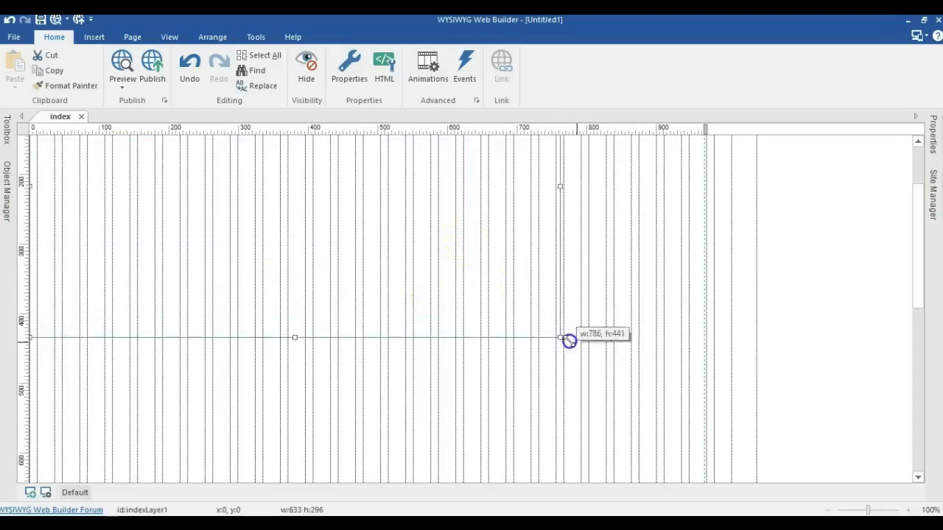
drag(569, 340, 704, 386)
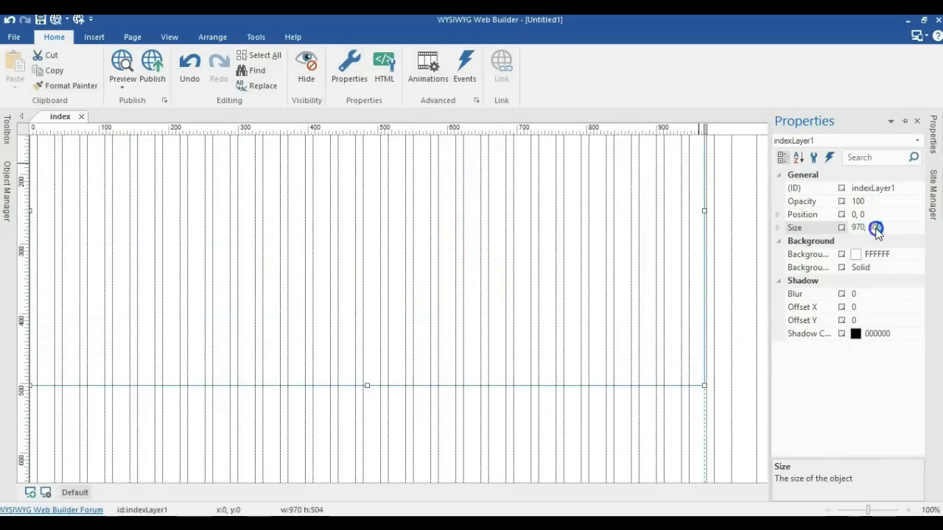
click(876, 227)
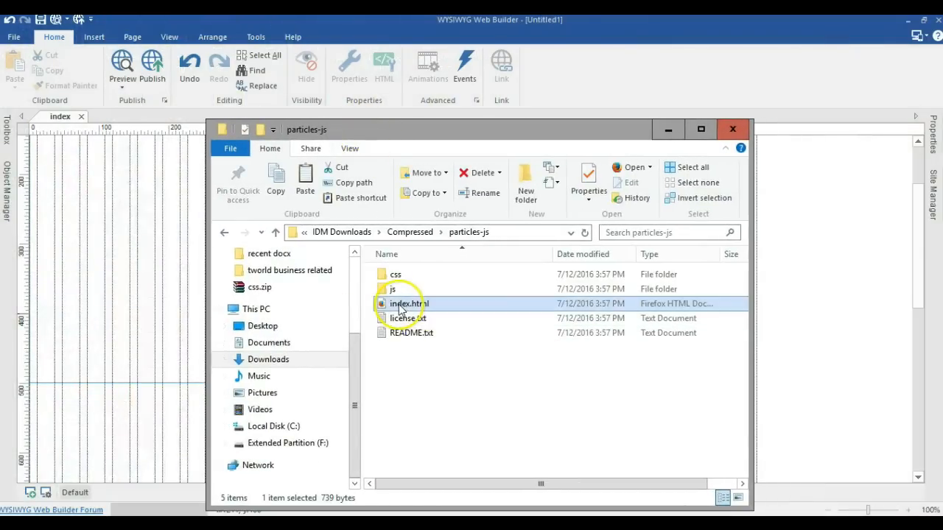
Open the pen's index.html in the Brackets editor.
right_click(410, 303)
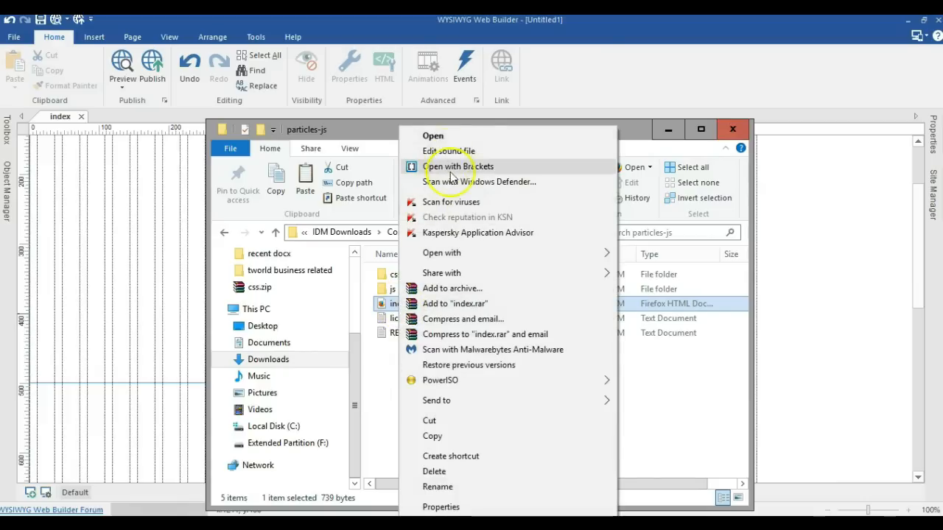
click(458, 165)
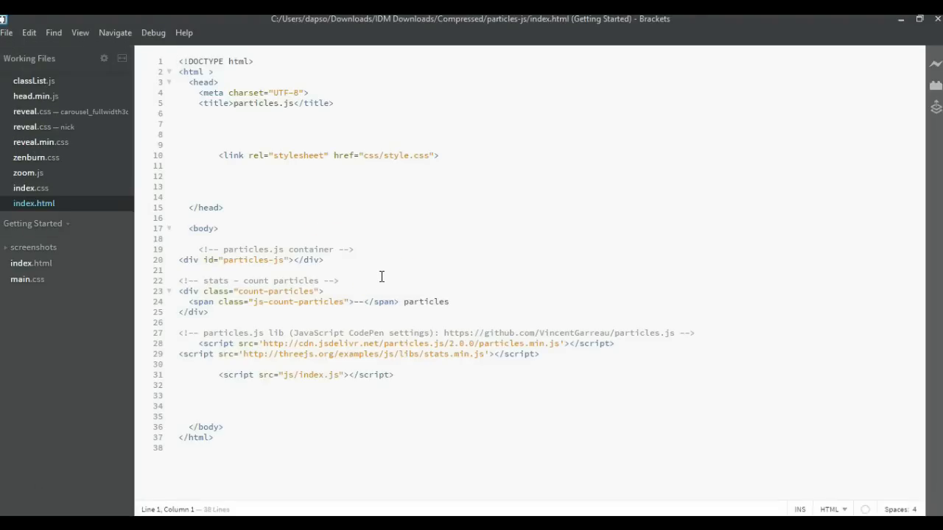
Select and copy the complete index.html markup in Brackets.
key(ctrl+a)
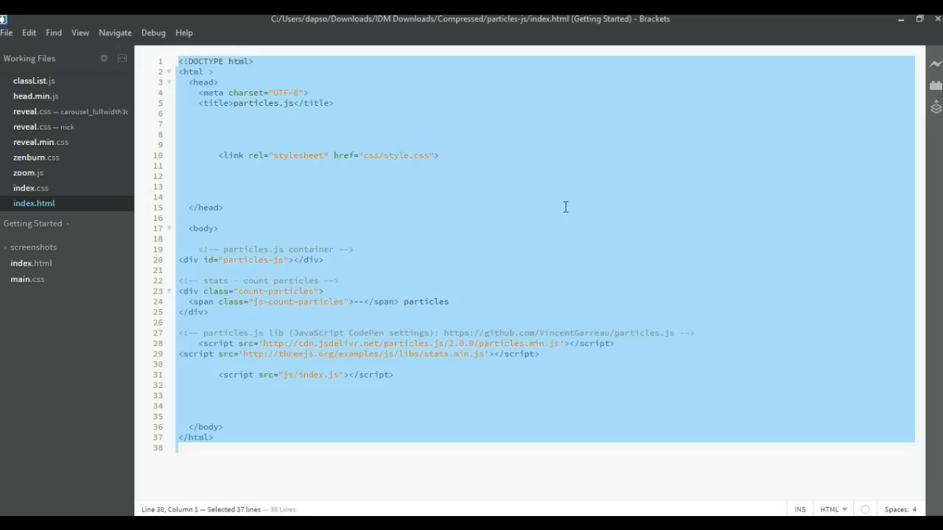
mouse_move(675, 118)
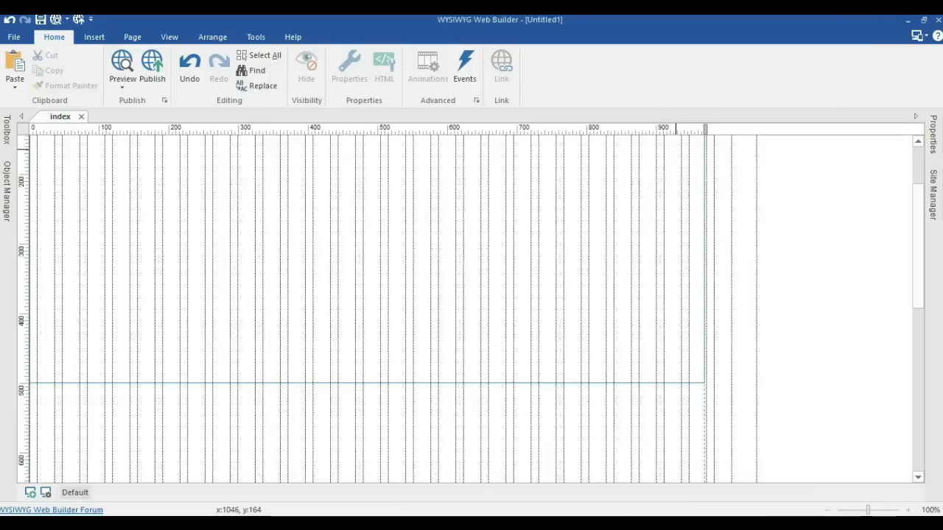
Open the Object HTML editing dialog for indexLayer1.
click(463, 324)
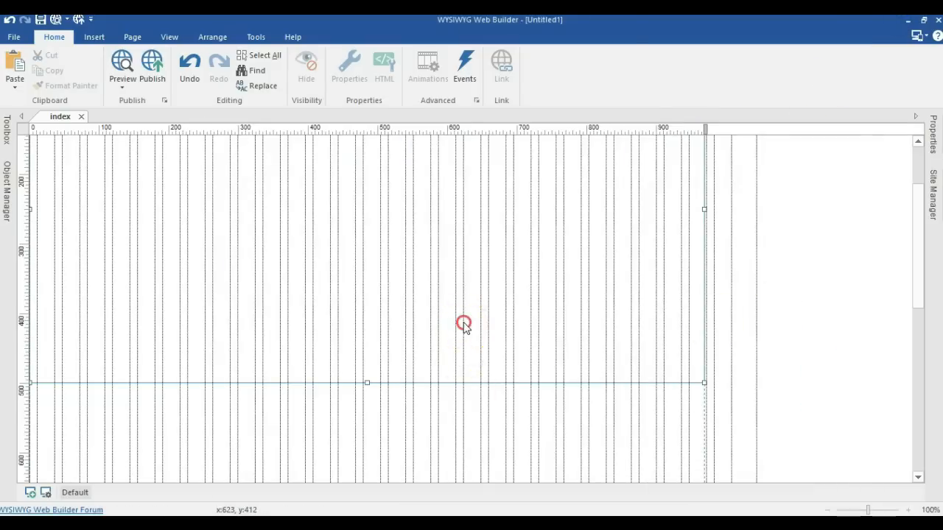
right_click(462, 323)
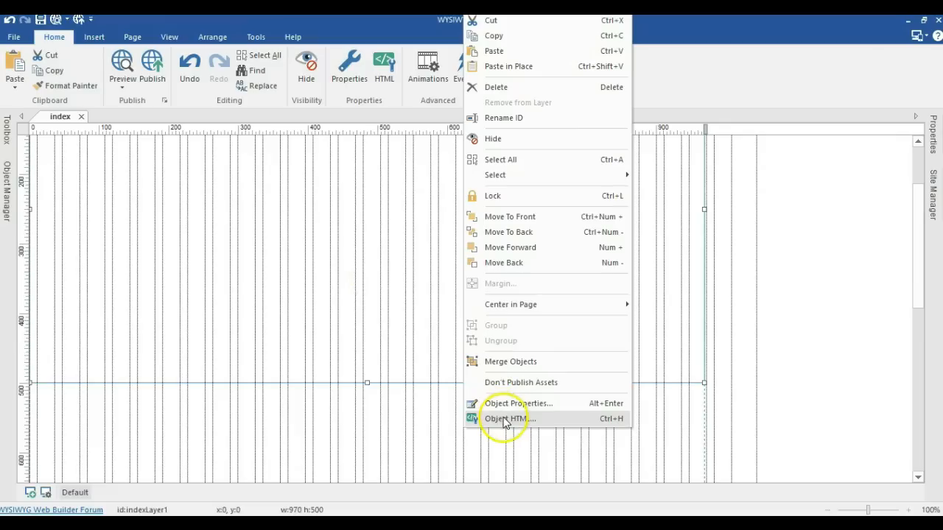
click(506, 418)
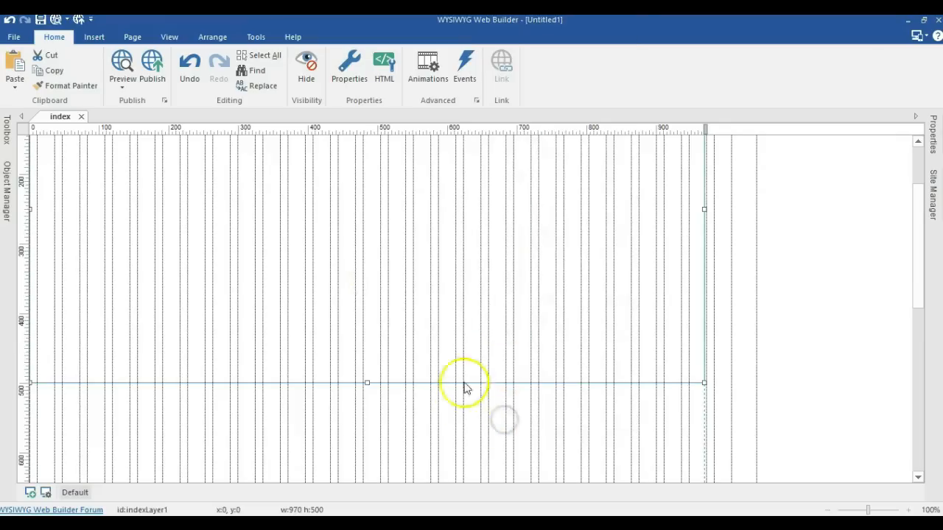
click(383, 66)
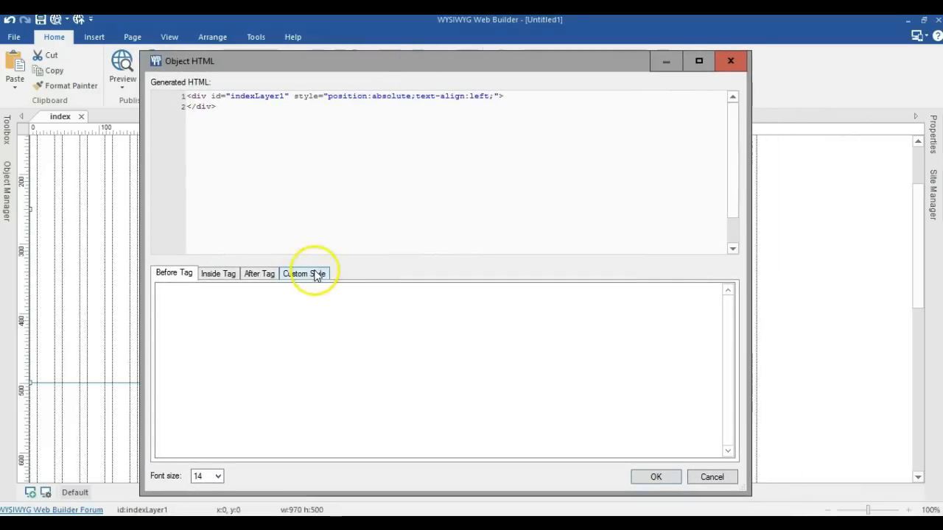
Paste the particles.js index.html markup into the layer's Custom Style code and strip its blank lines.
click(304, 272)
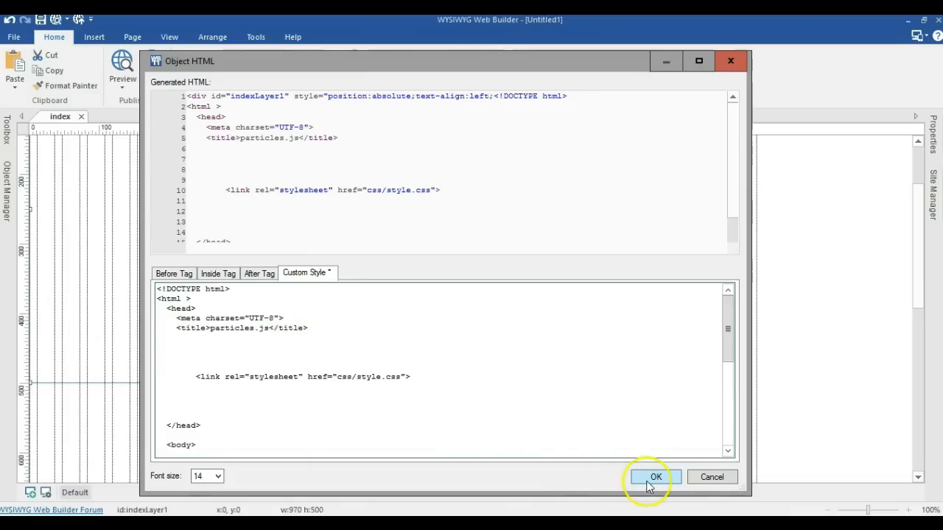
click(227, 350)
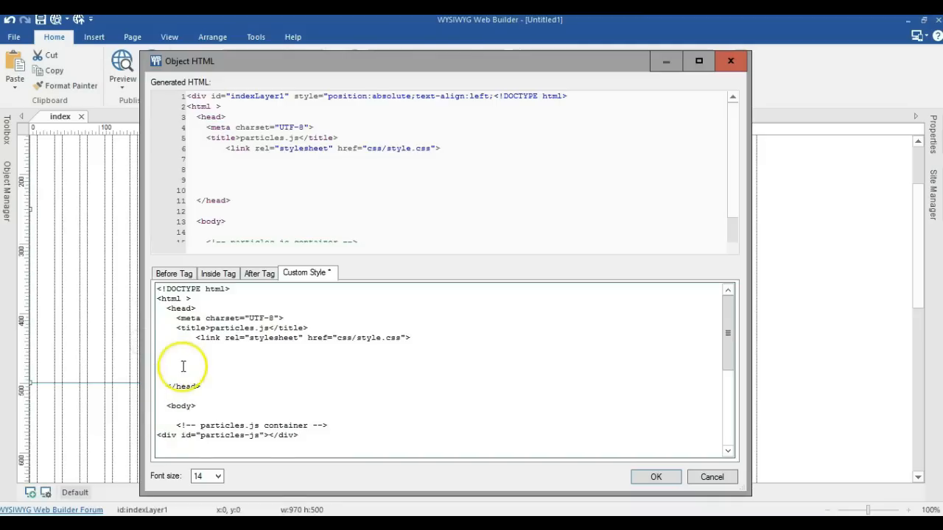
mouse_move(30, 495)
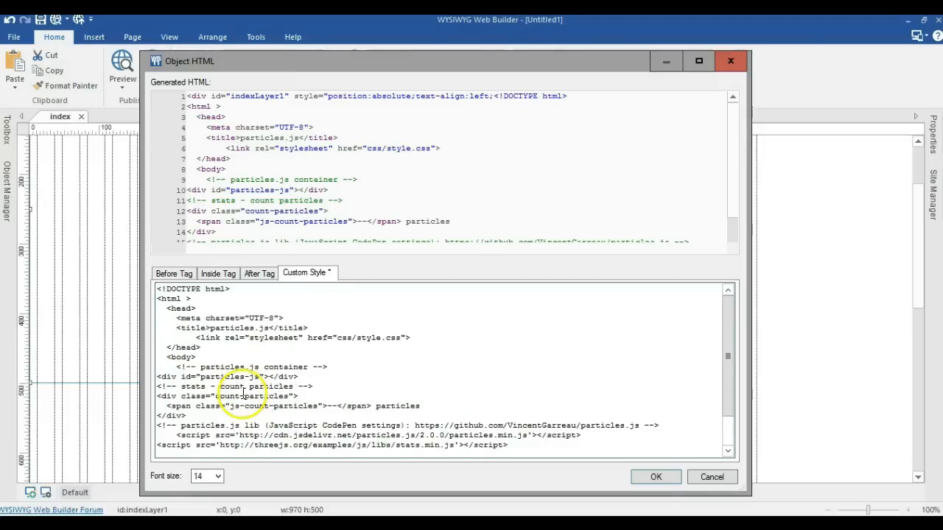
click(653, 477)
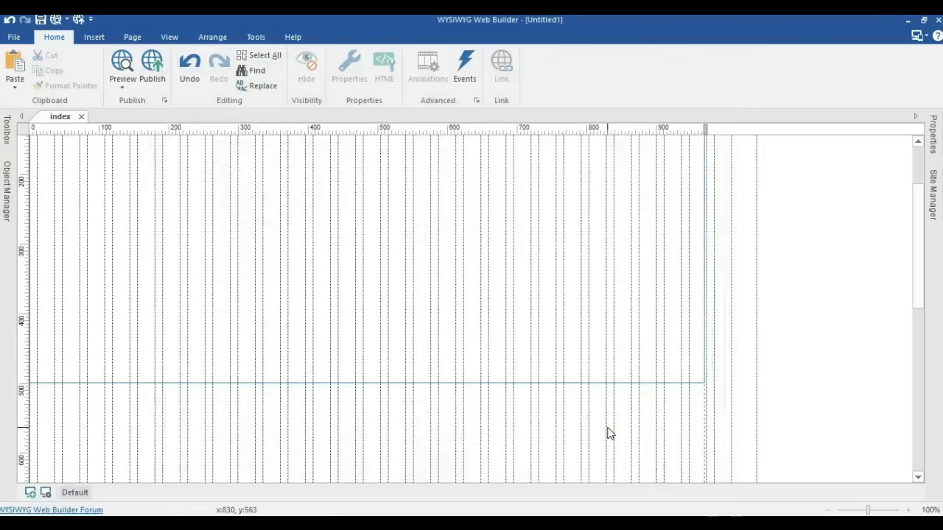
Preview the page in Firefox, which loads mostly blank with only stray particles text.
click(122, 66)
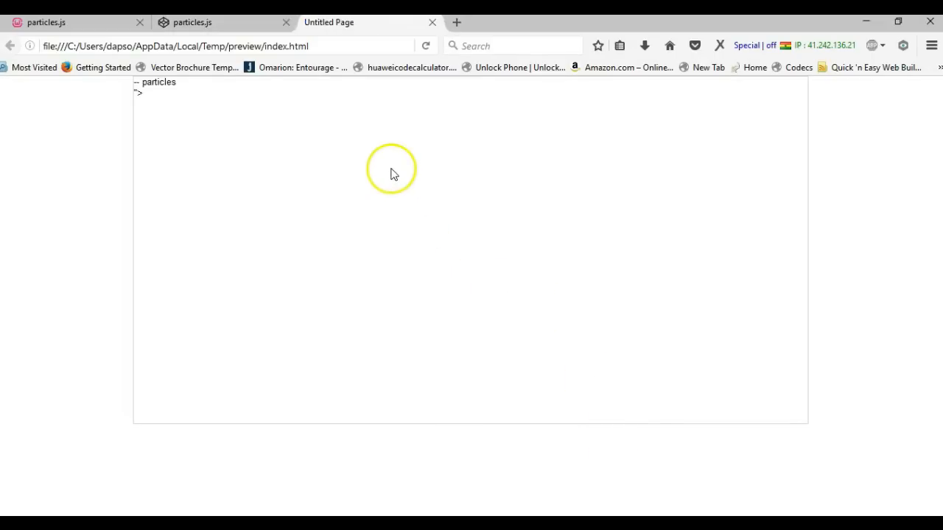
mouse_move(807, 83)
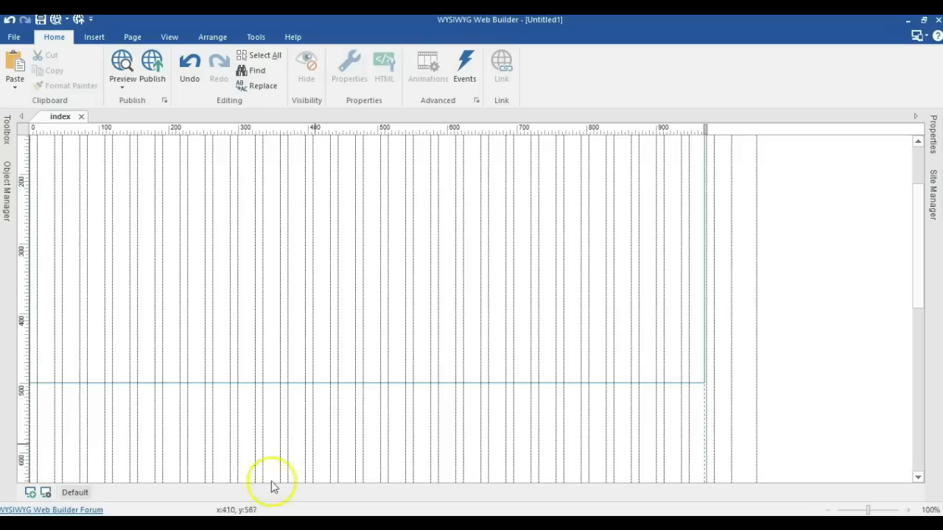
mouse_move(309, 215)
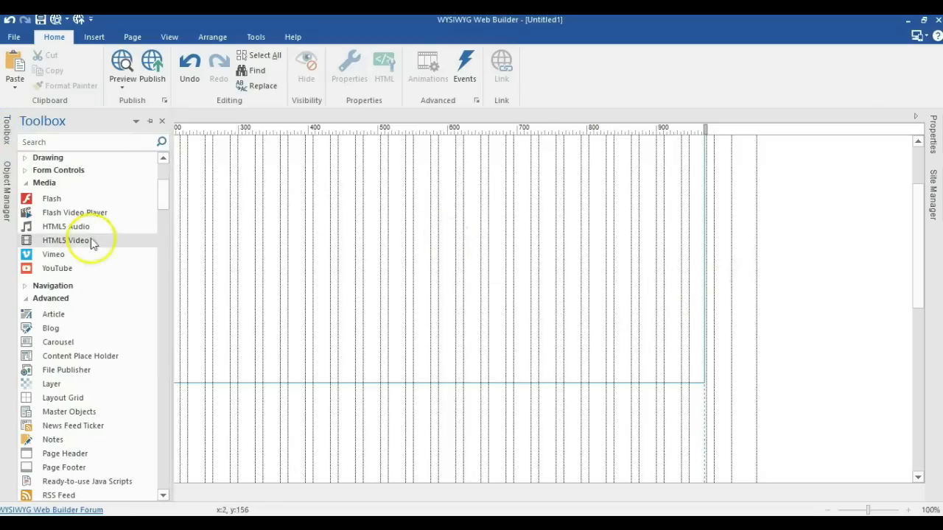
Drop a File Publisher object beside the page and open its properties dialog.
scroll(down, 3)
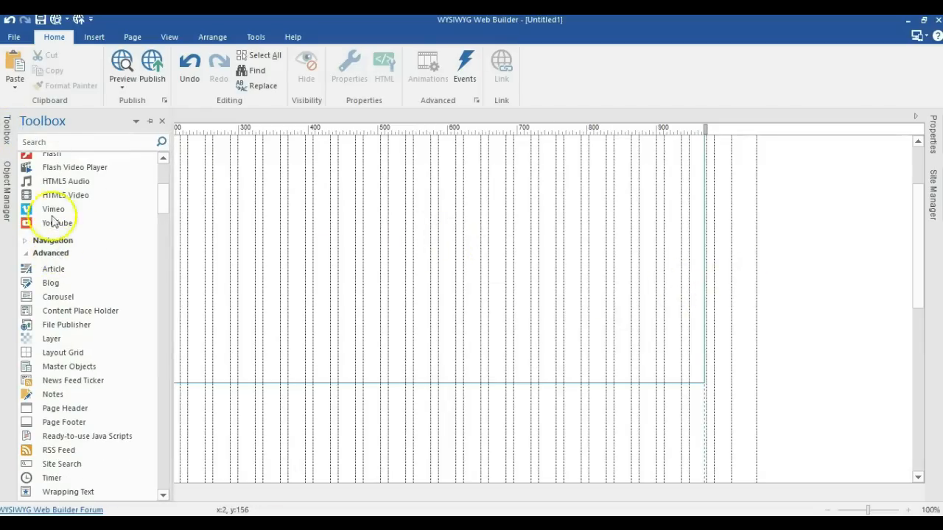
scroll(down, 3)
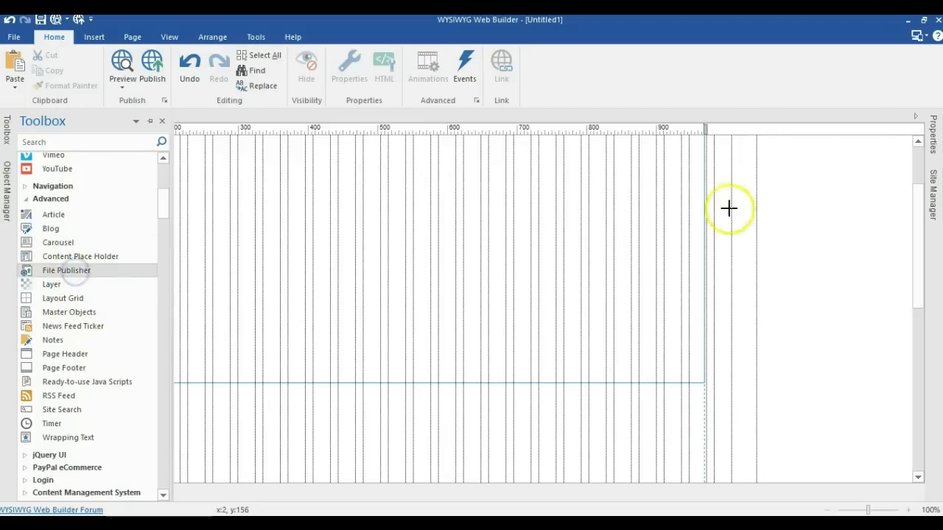
drag(66, 271, 754, 232)
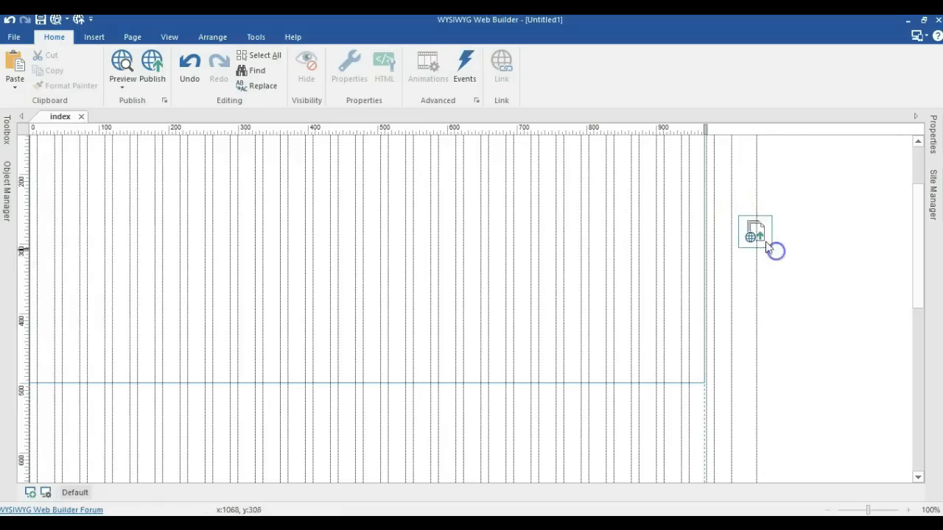
double_click(754, 232)
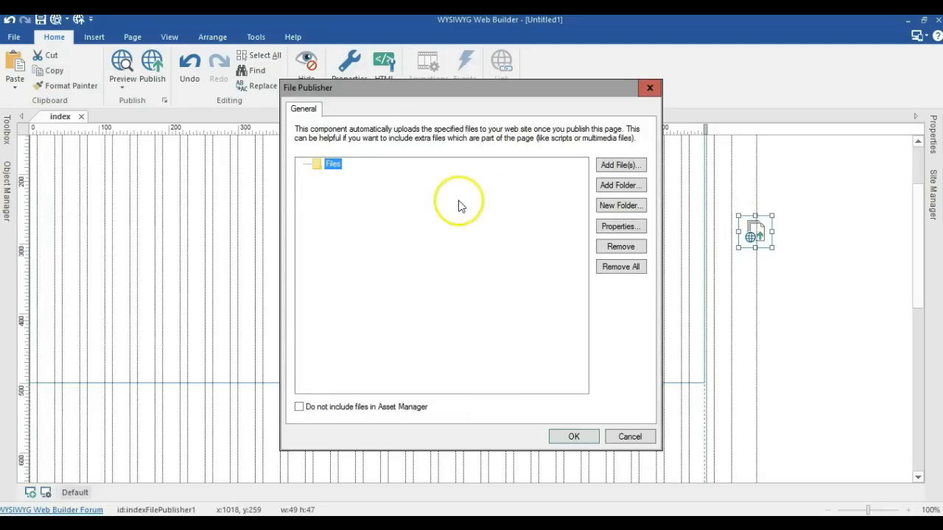
Add the particles-js css folder (with style.css) to the File Publisher.
click(620, 185)
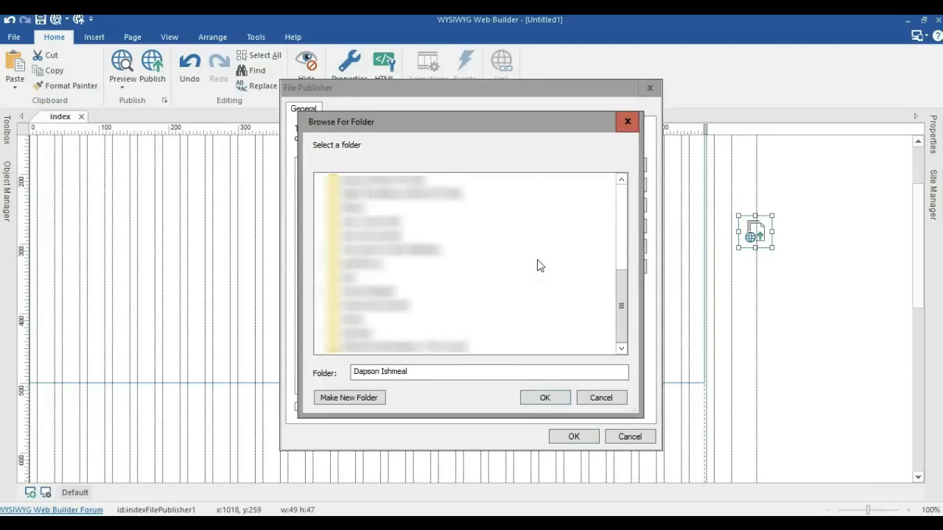
click(348, 273)
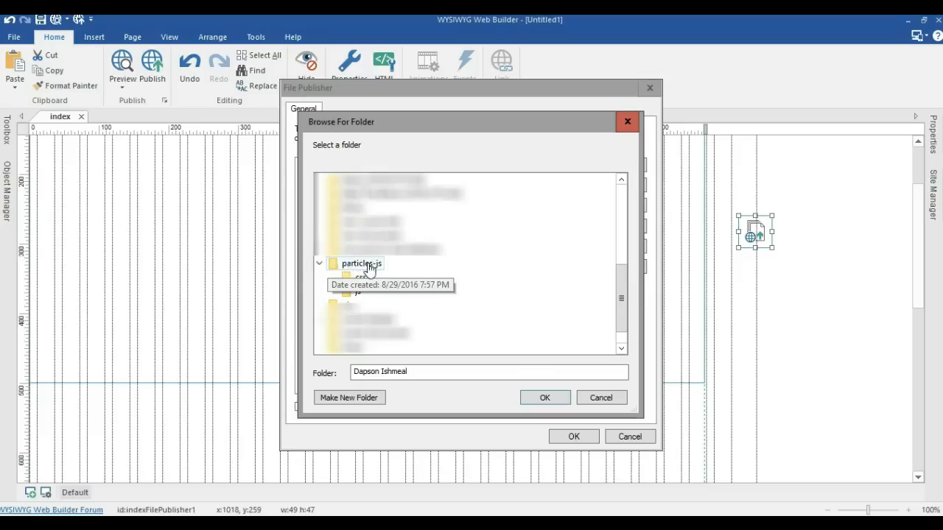
click(360, 277)
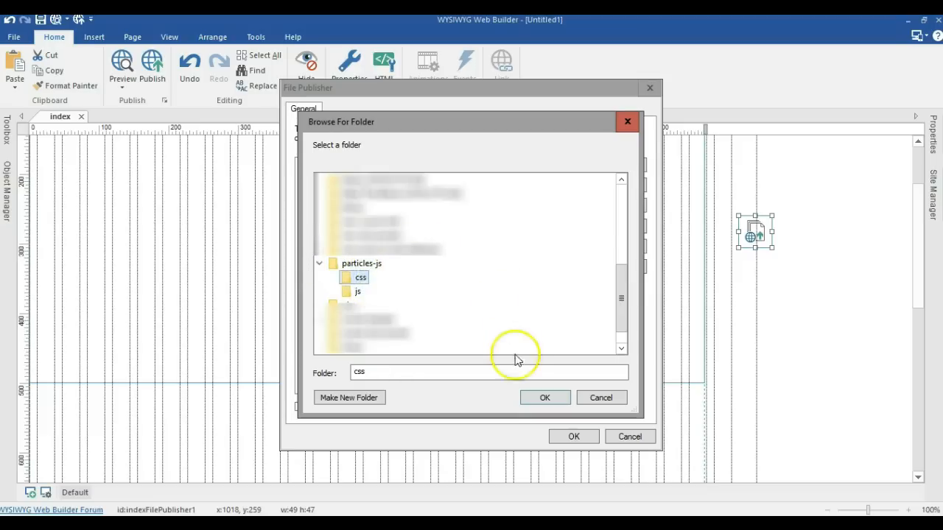
click(545, 397)
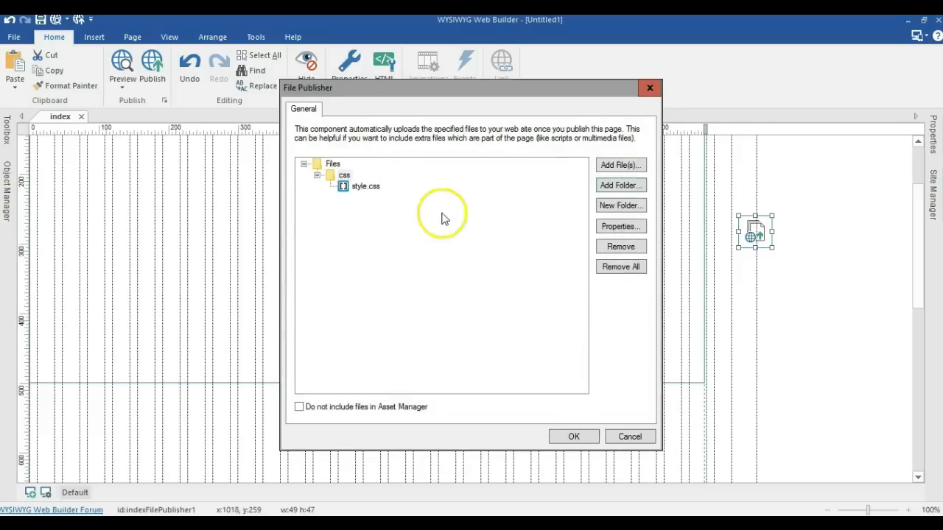
mouse_move(317, 179)
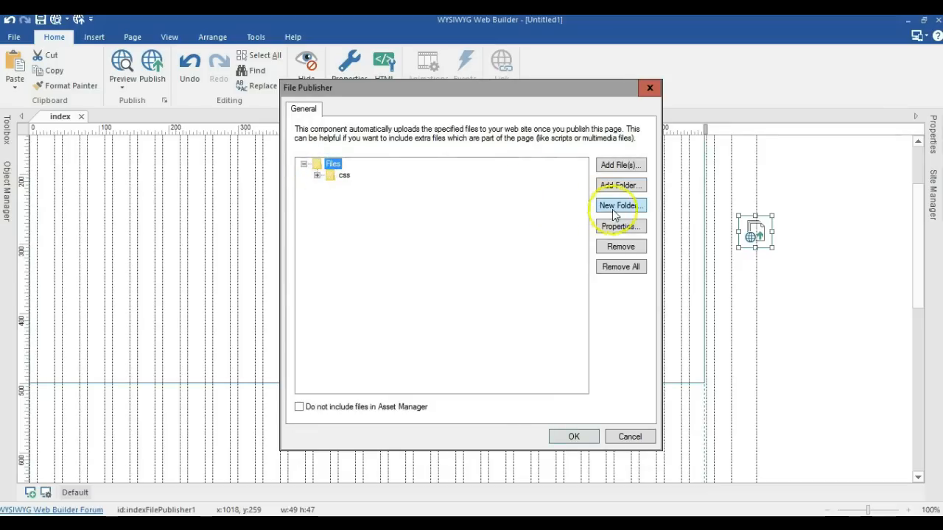
Add the js folder (with index.js) as well and accept the File Publisher settings.
click(620, 207)
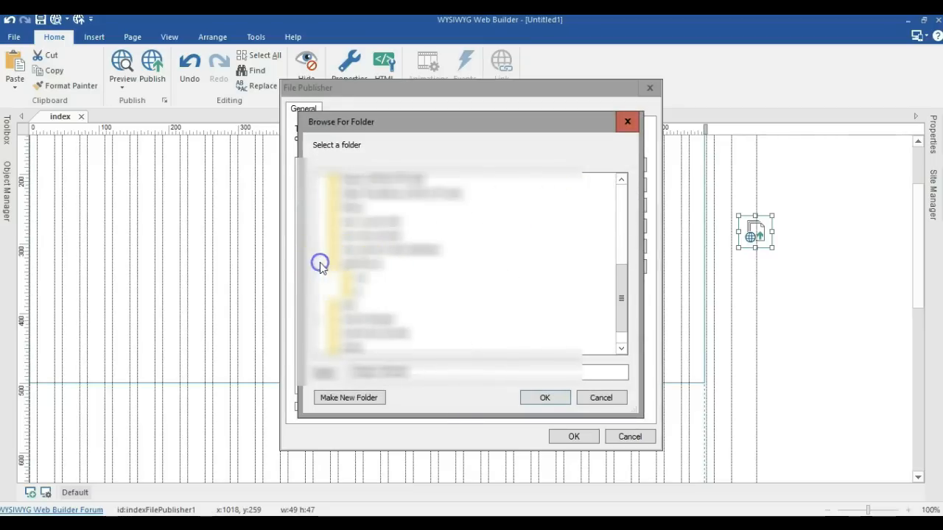
click(356, 291)
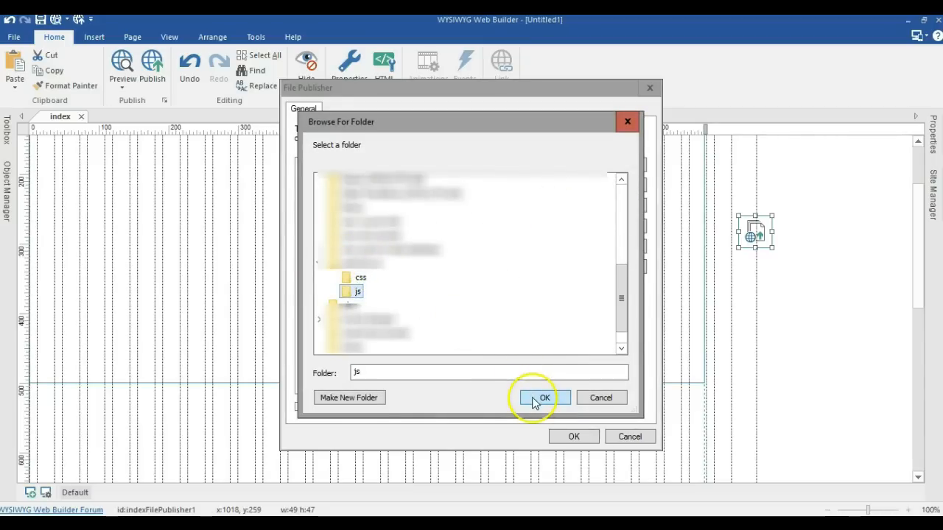
click(545, 398)
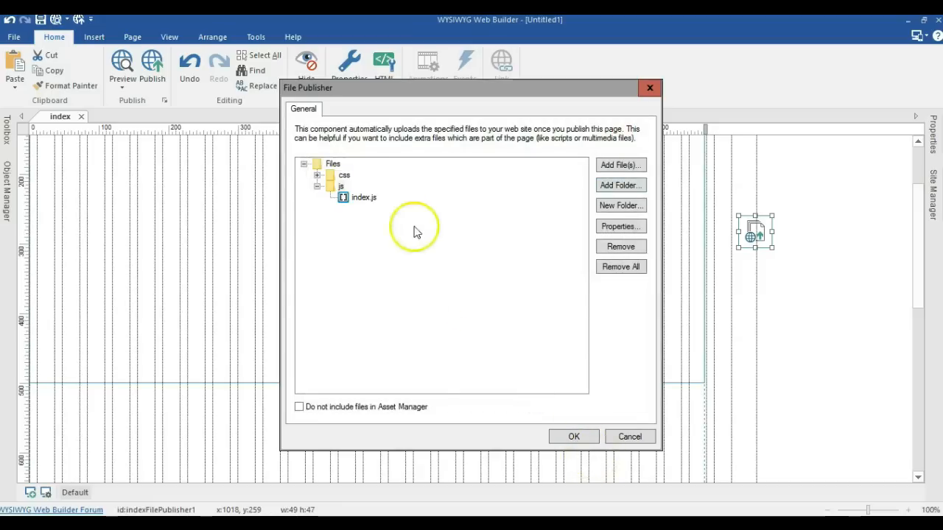
click(575, 436)
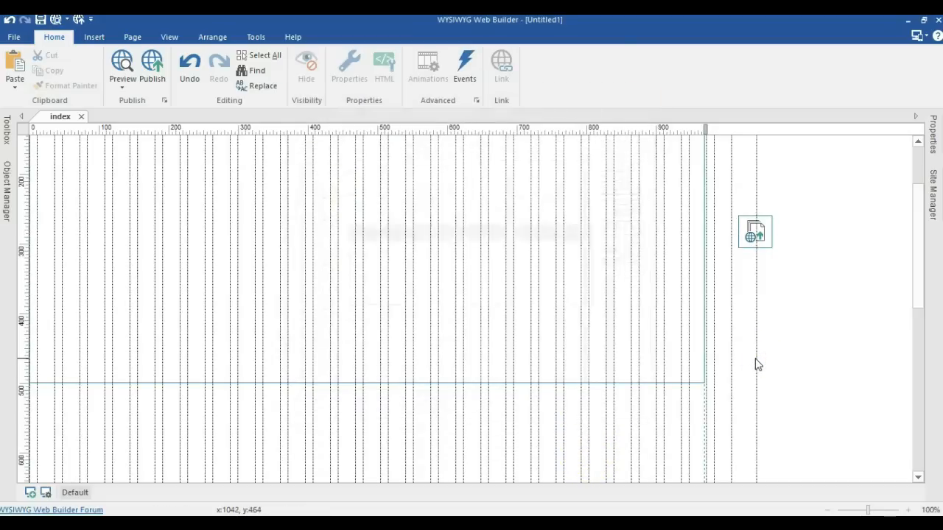
Preview the page in Firefox, showing the red particles.js animation at page width.
click(121, 66)
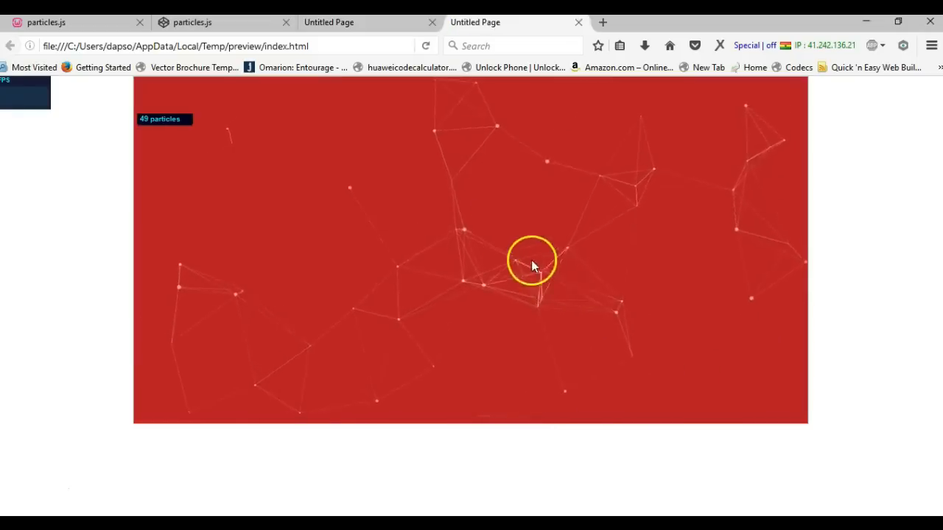
mouse_move(336, 200)
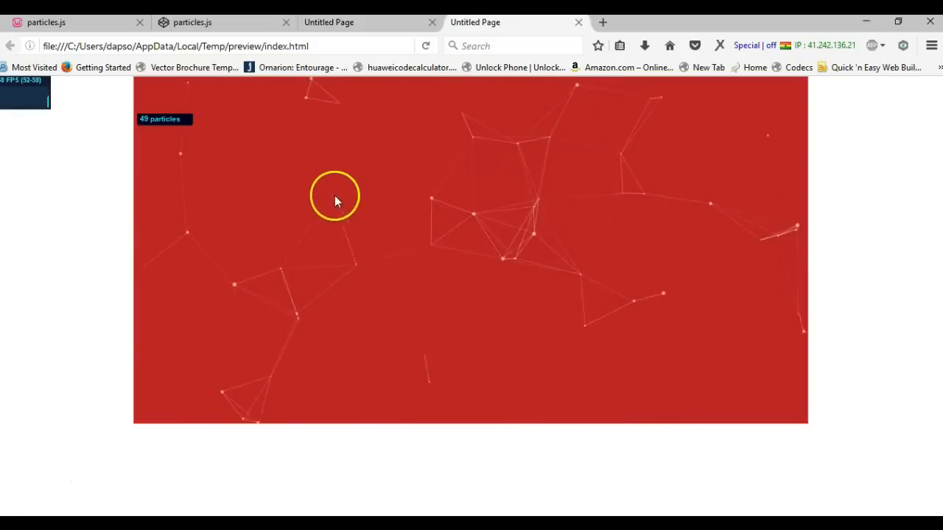
mouse_move(197, 140)
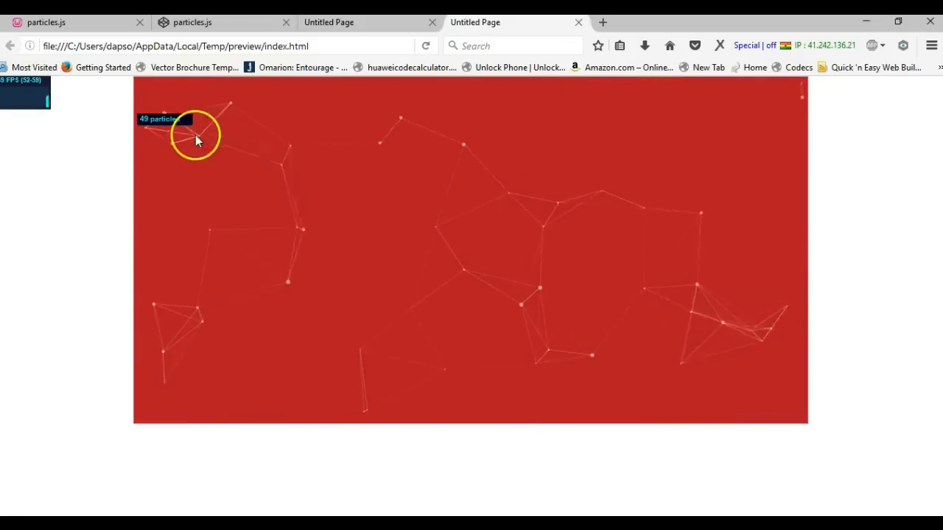
mouse_move(798, 185)
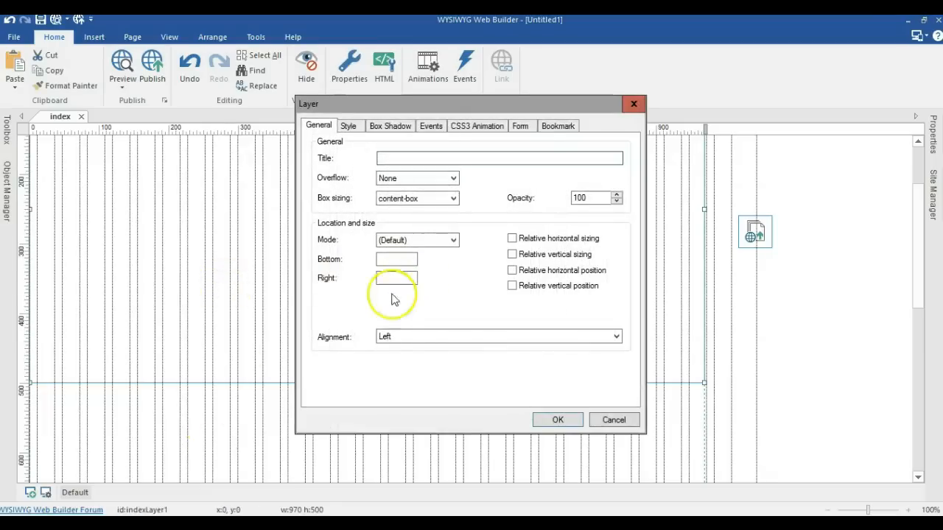
Set indexLayer1 to Center alignment and Docking Layer mode with Fill, and apply.
click(498, 335)
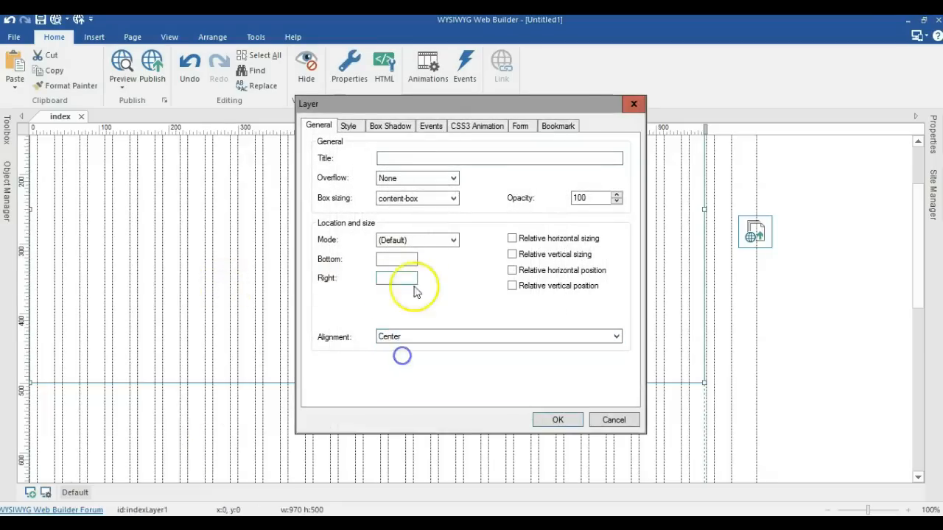
click(453, 239)
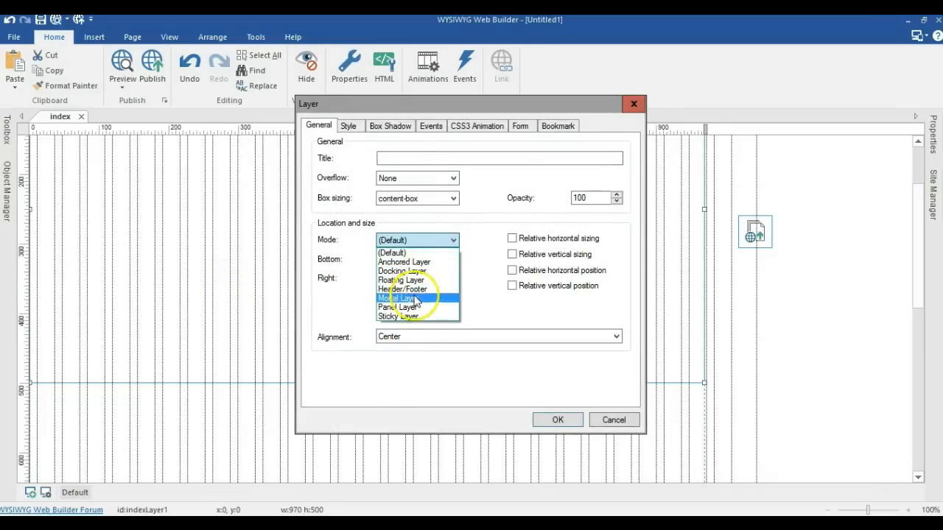
click(403, 271)
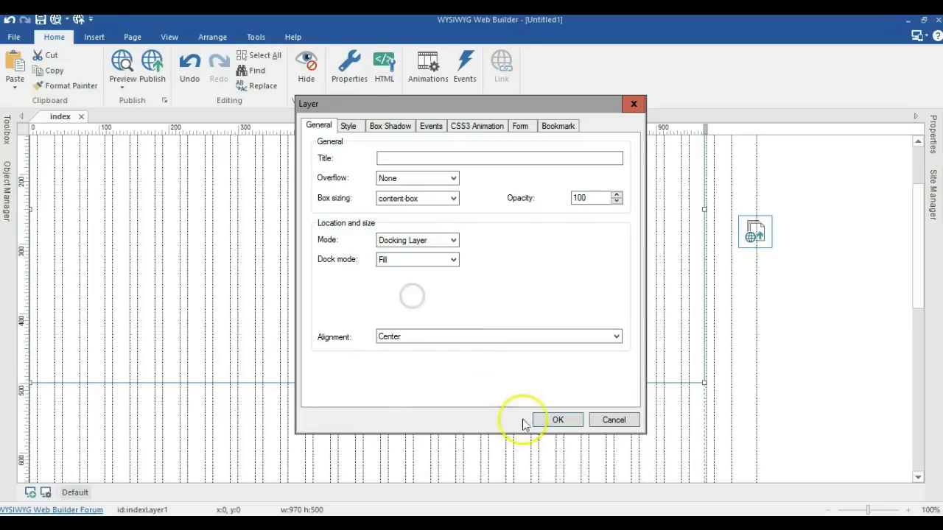
click(556, 420)
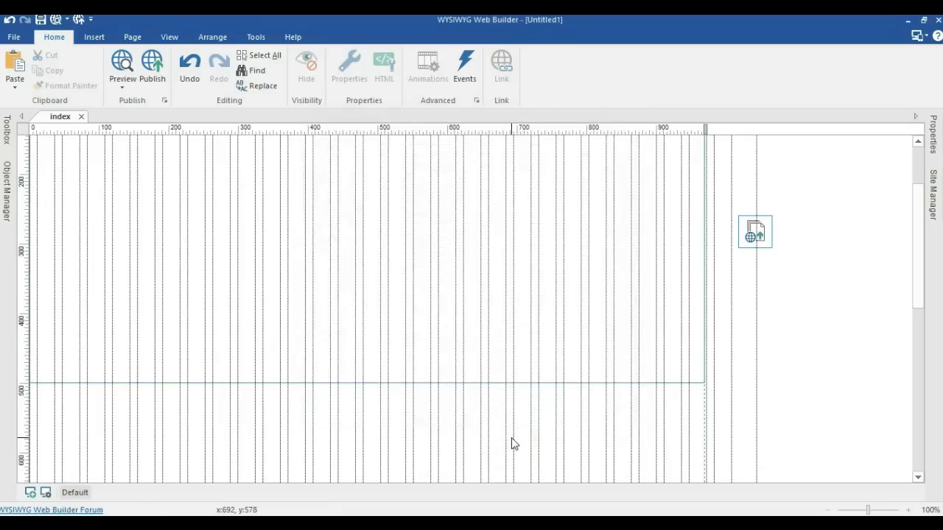
Preview again in Firefox to see the particles background filling the whole window.
click(123, 66)
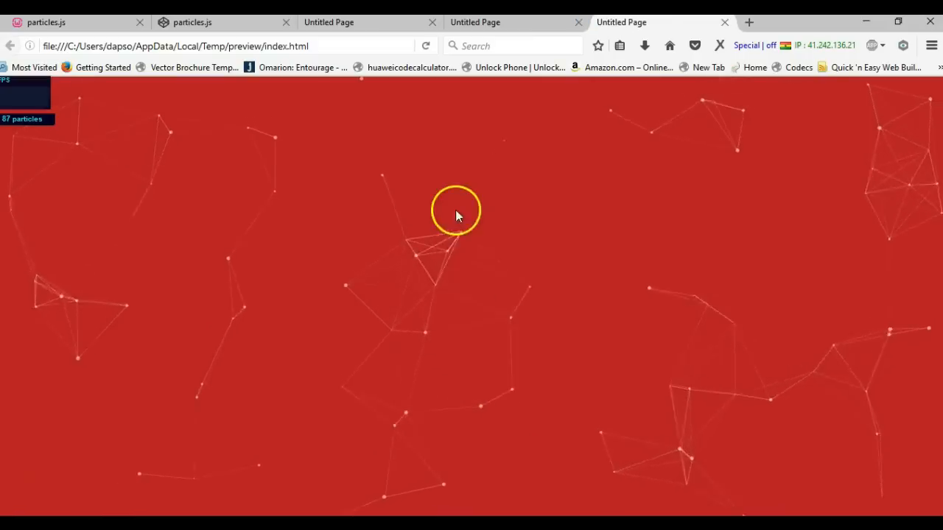
mouse_move(200, 152)
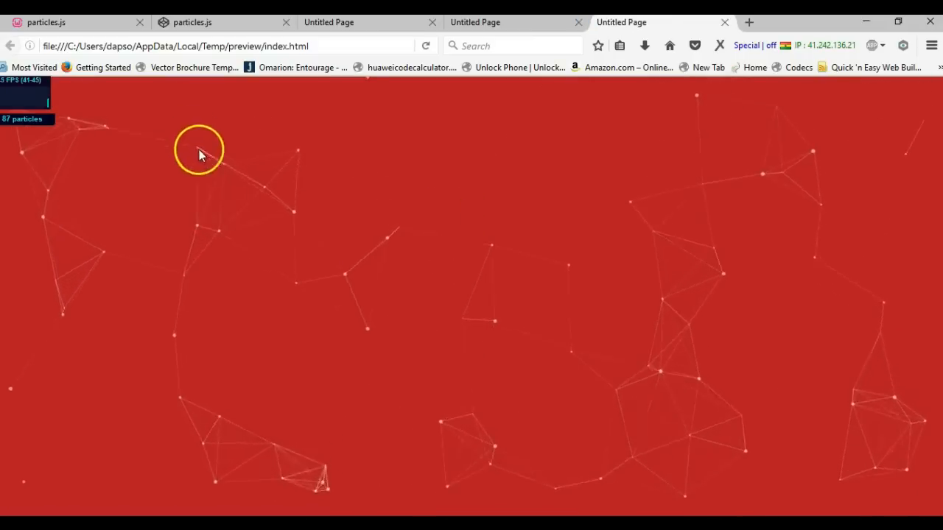
mouse_move(355, 241)
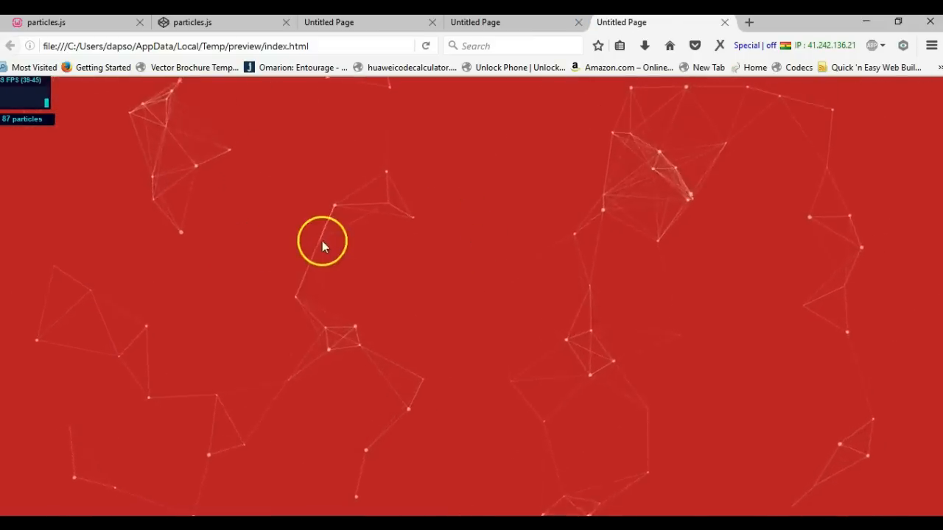
mouse_move(243, 365)
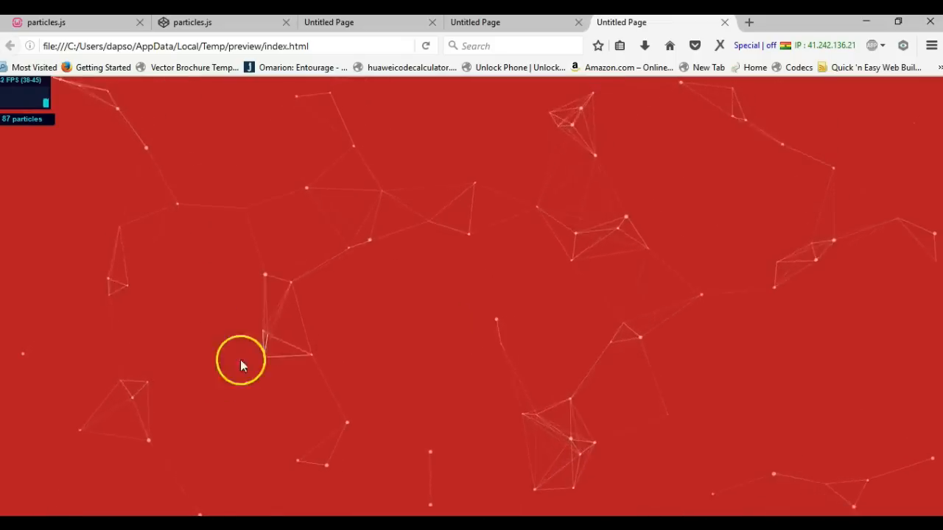
mouse_move(528, 344)
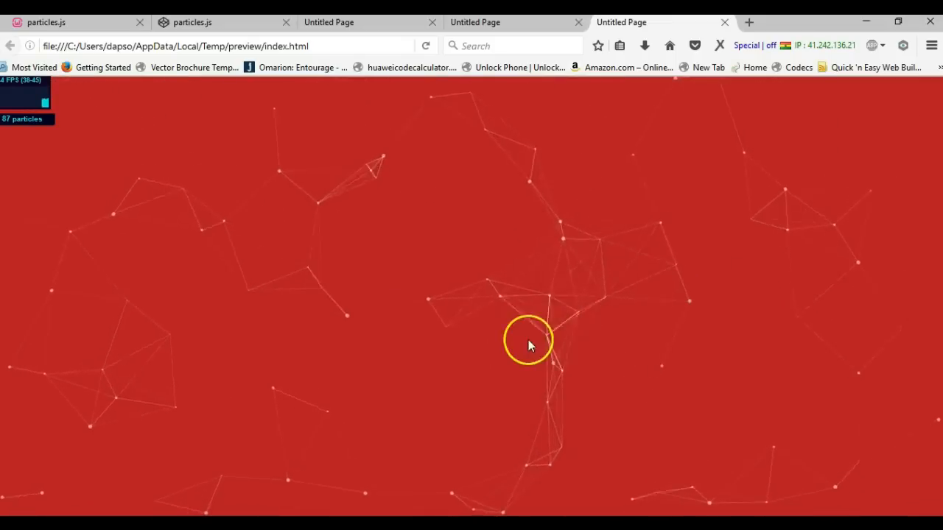
mouse_move(241, 439)
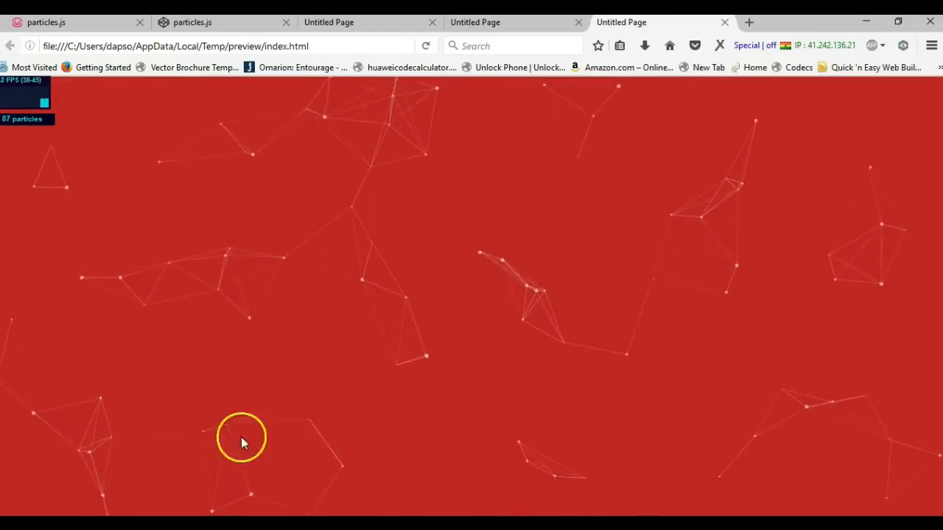